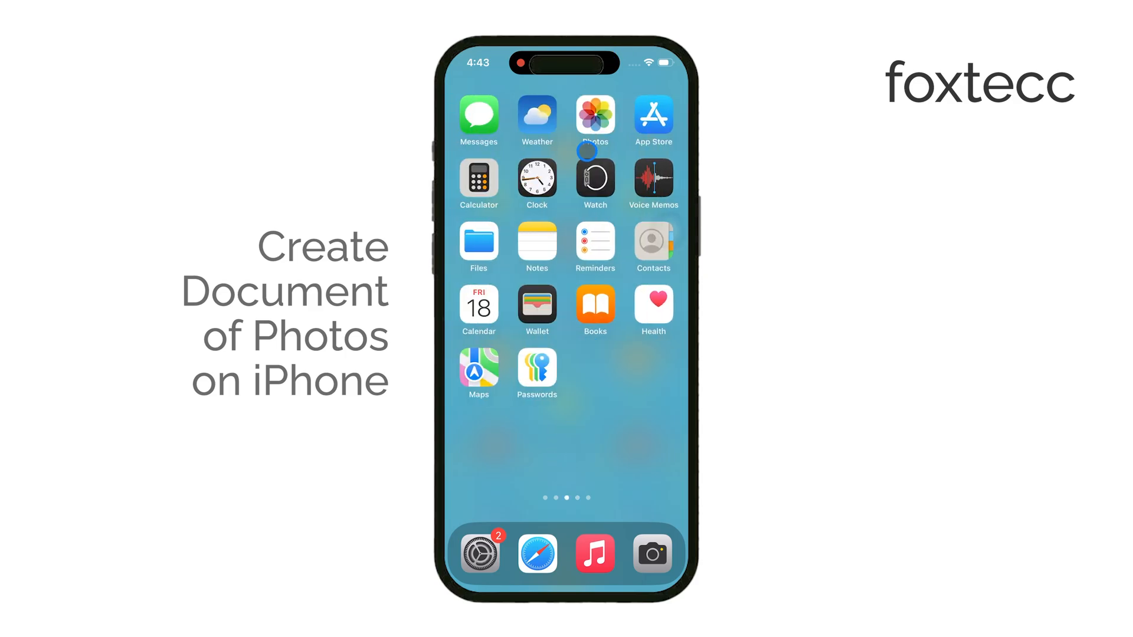
# Open the photo library and select two photo thumbnails for sharing
pyautogui.click(594, 113)
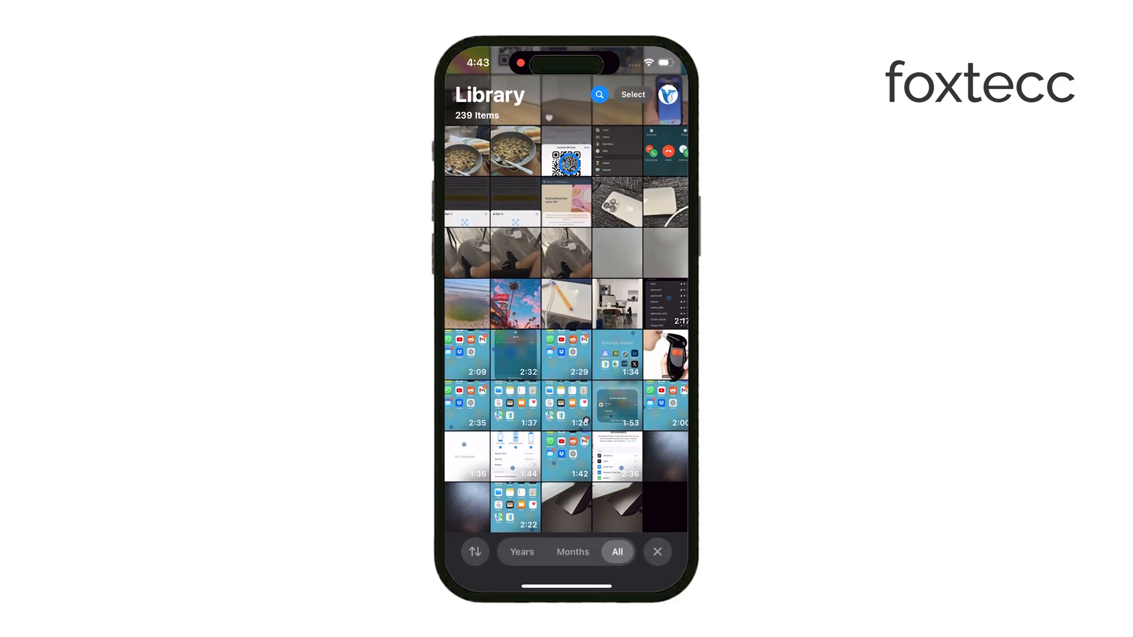
pyautogui.scroll(3)
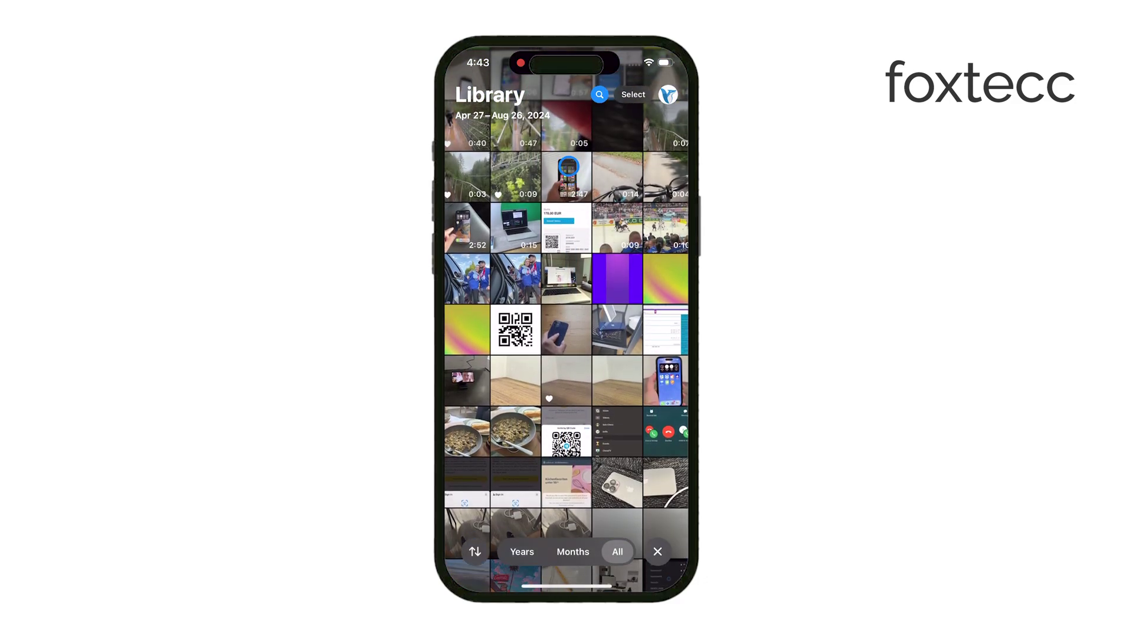
pyautogui.scroll(3)
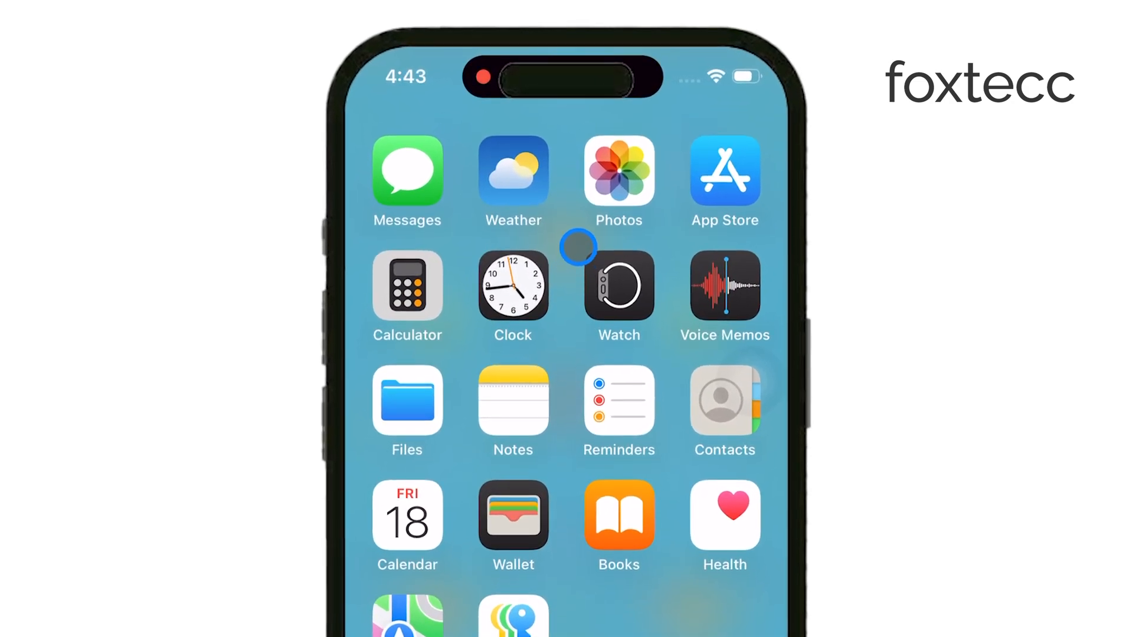
pyautogui.click(617, 172)
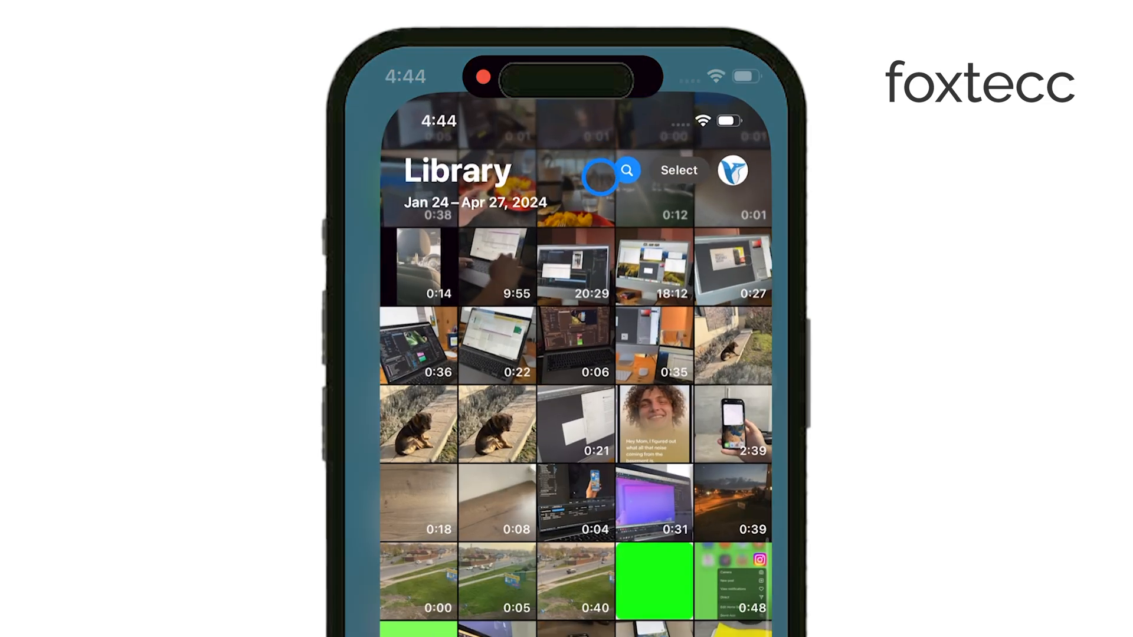
pyautogui.scroll(-3)
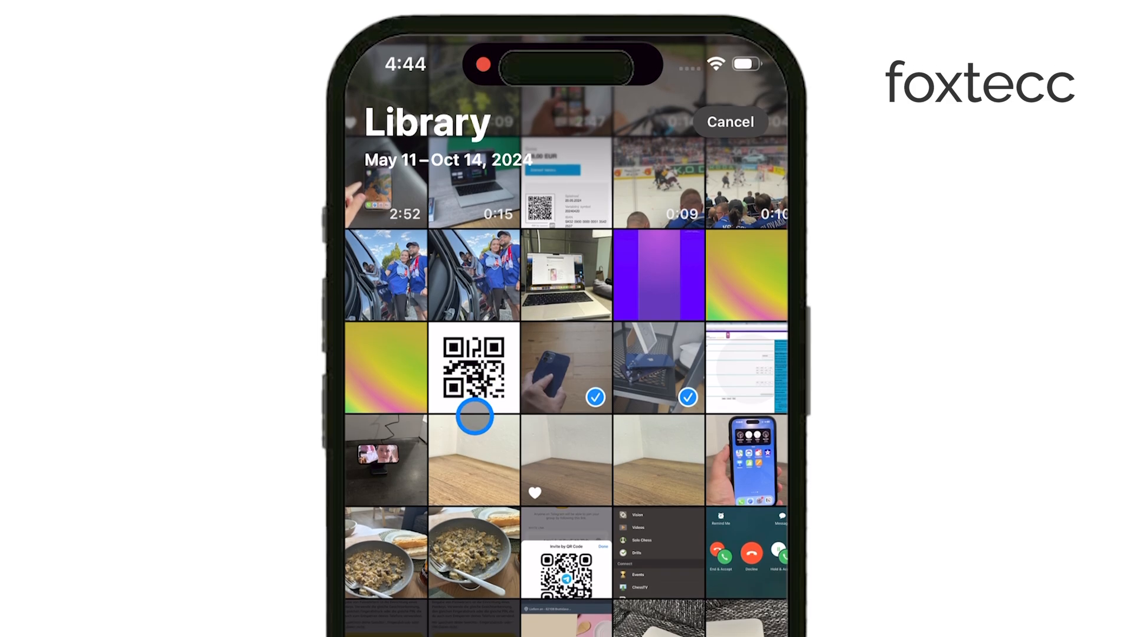
pyautogui.scroll(-3)
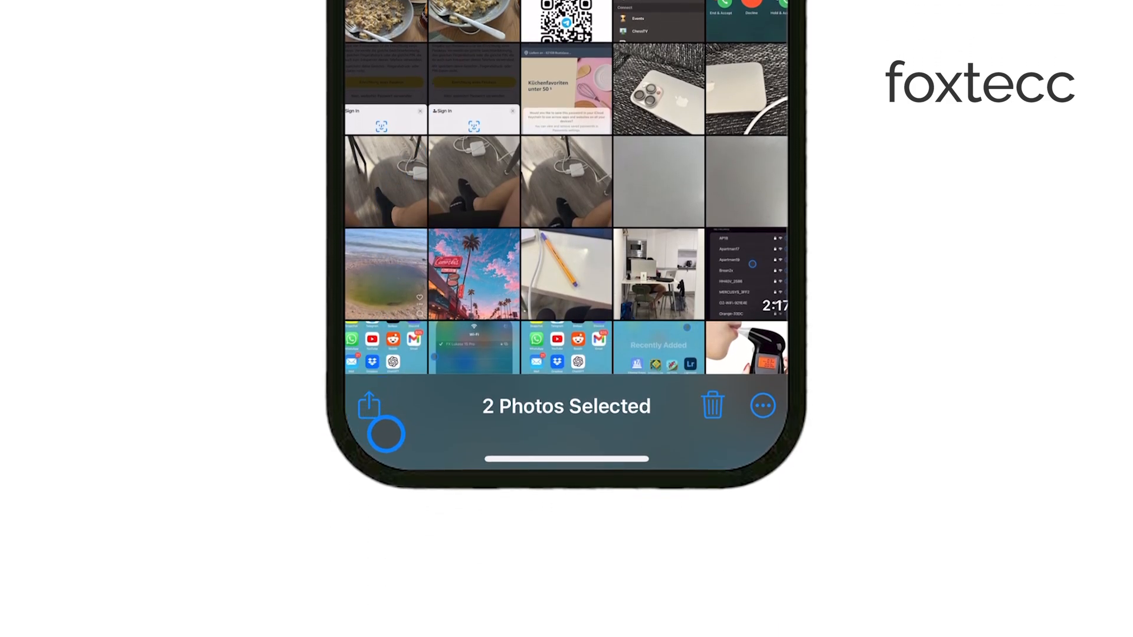
pyautogui.moveTo(386, 406)
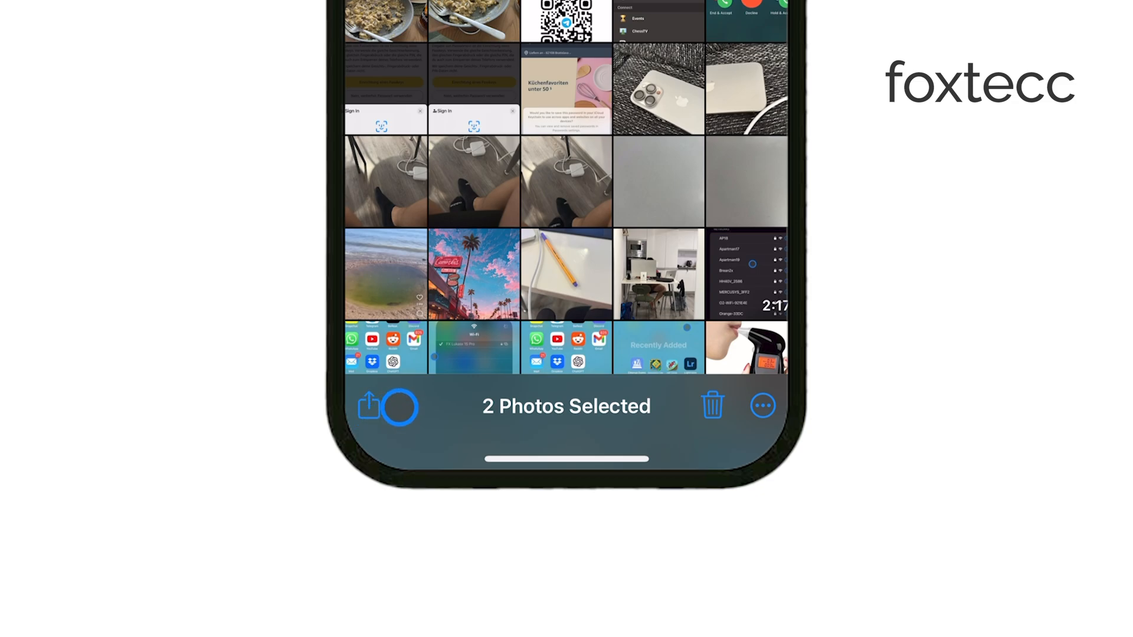
# Send the two selected photos to Print and open the preview as a PDF
pyautogui.click(370, 406)
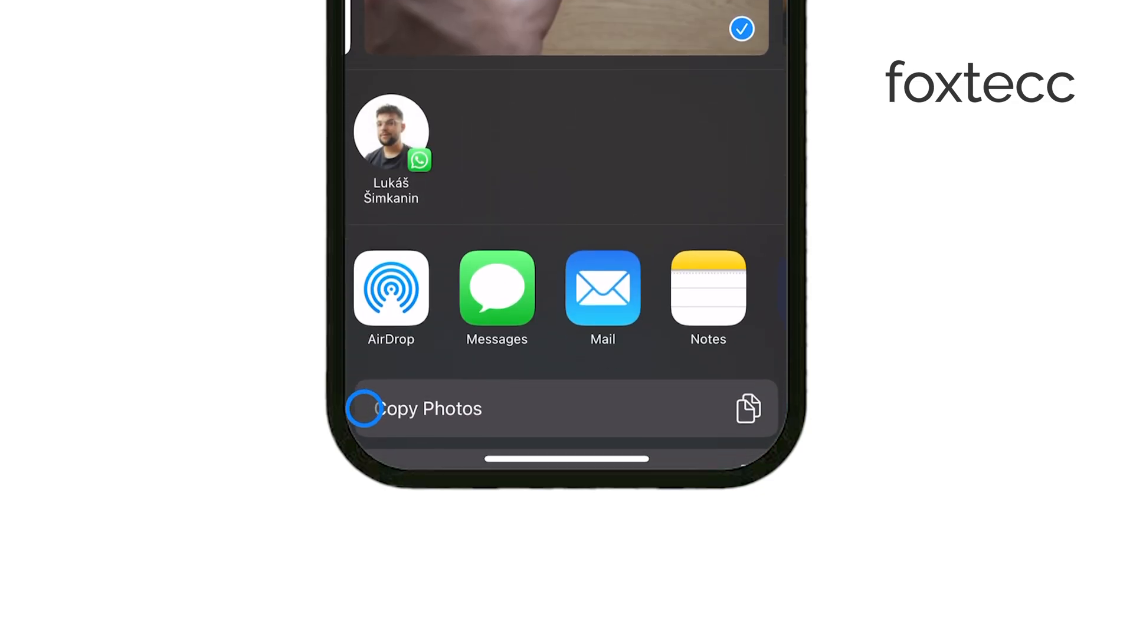
pyautogui.scroll(3)
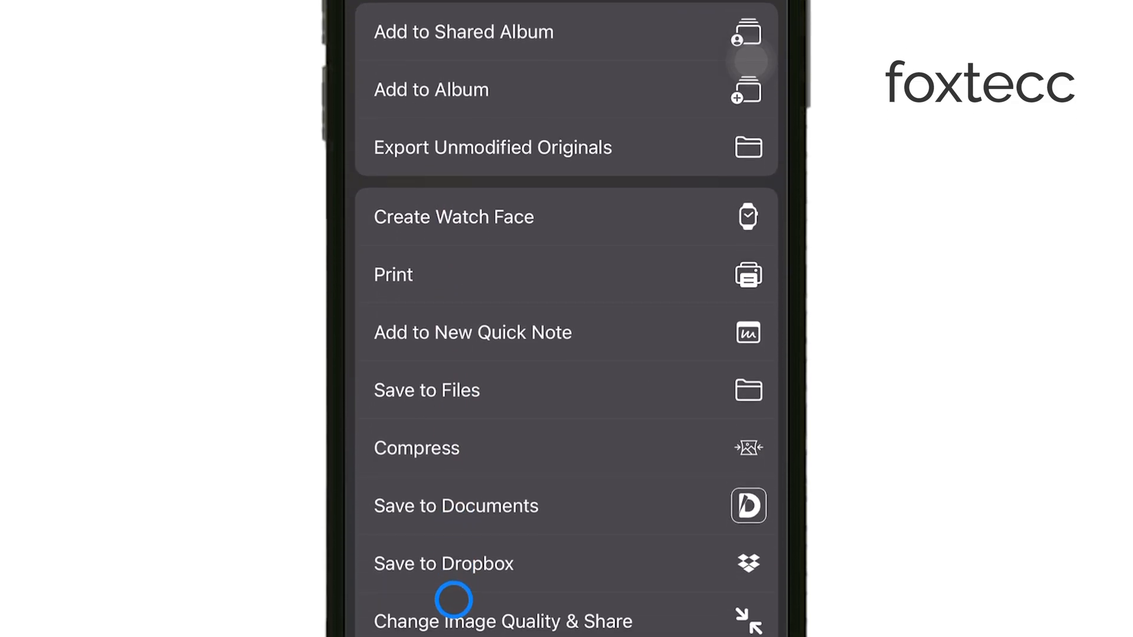
pyautogui.moveTo(495, 282)
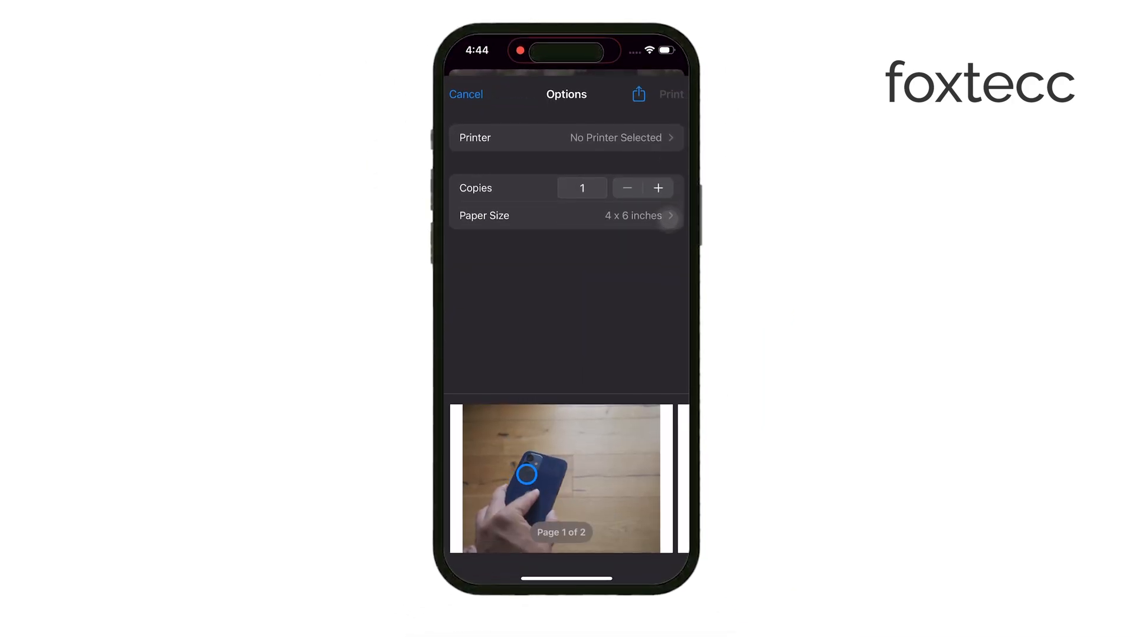
pyautogui.moveTo(574, 332)
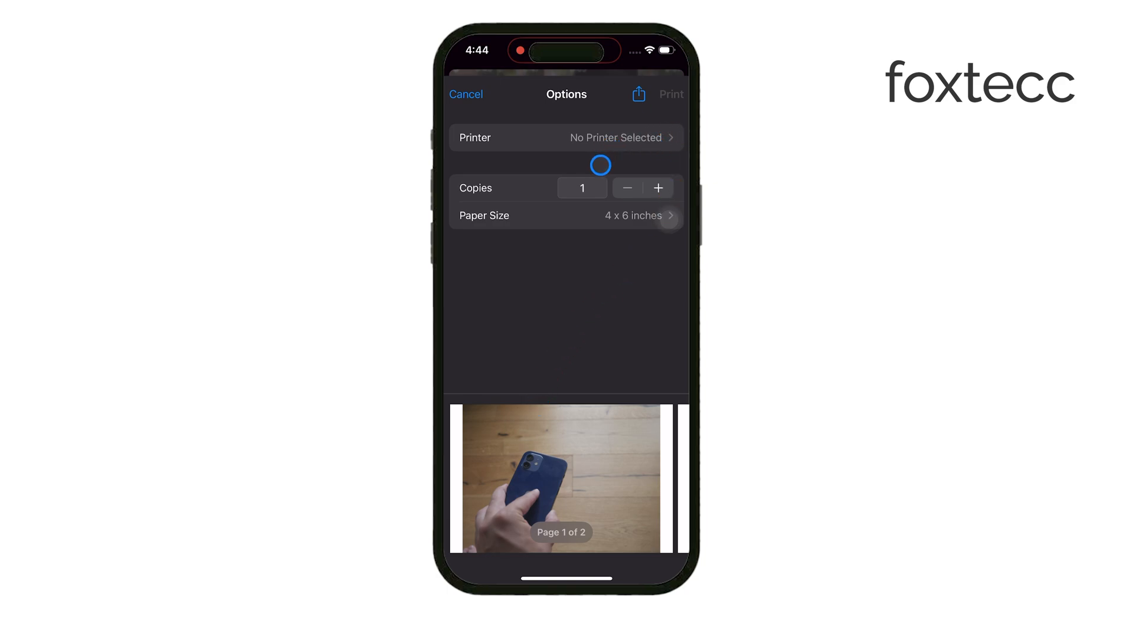
pyautogui.moveTo(596, 305)
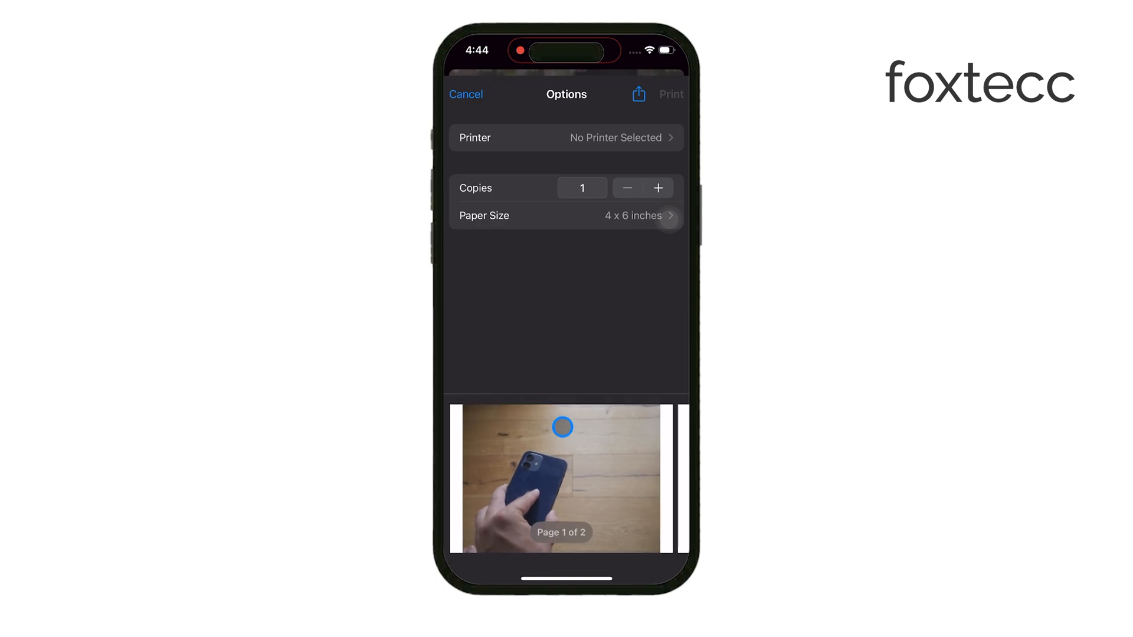
pyautogui.hscroll(-3)
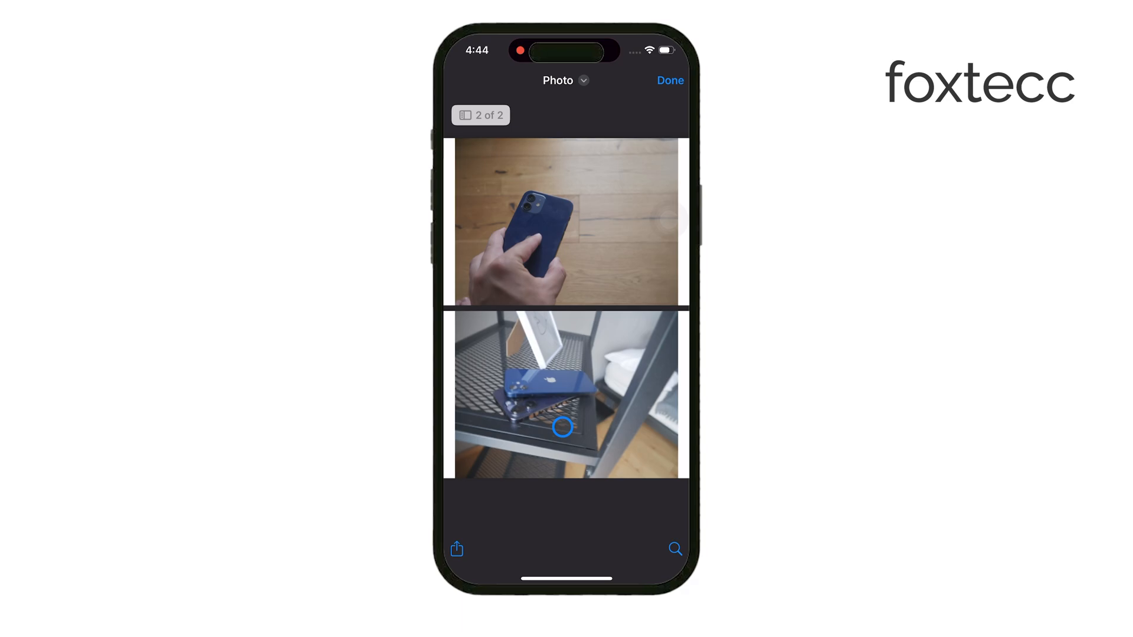
# Save the two-photo PDF into the Test folder under On My iPhone
pyautogui.click(480, 115)
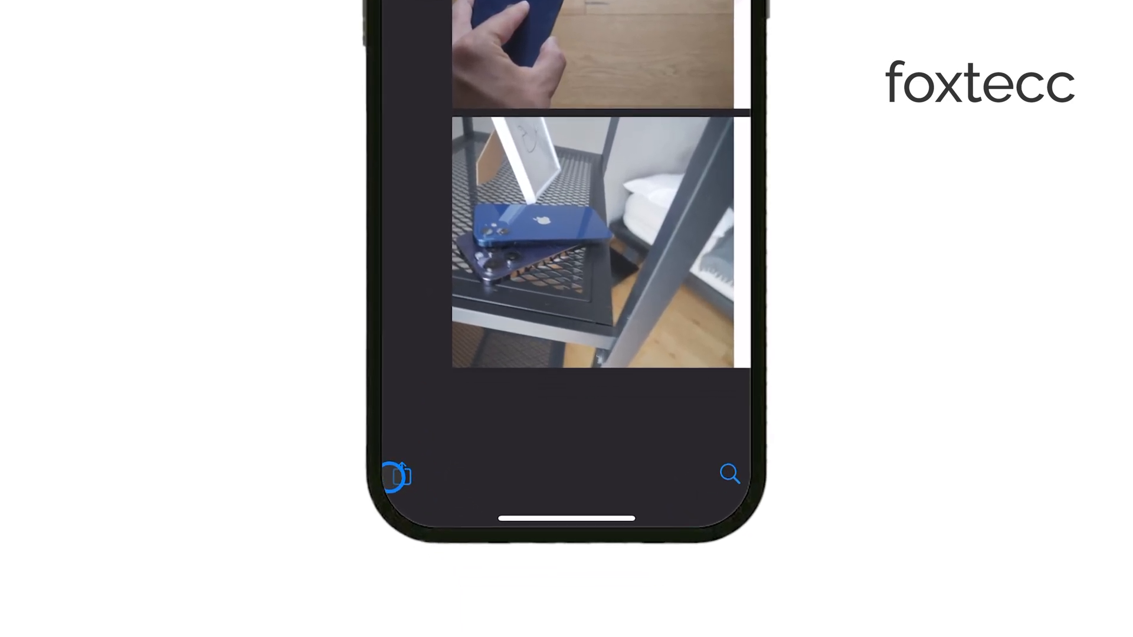
pyautogui.click(394, 474)
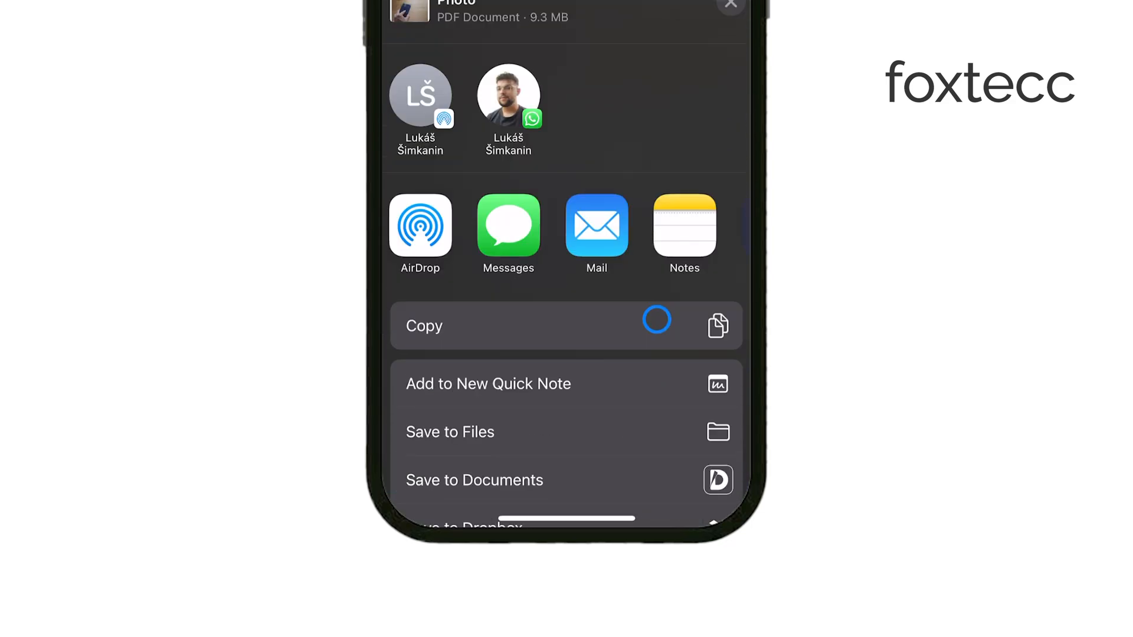
pyautogui.scroll(3)
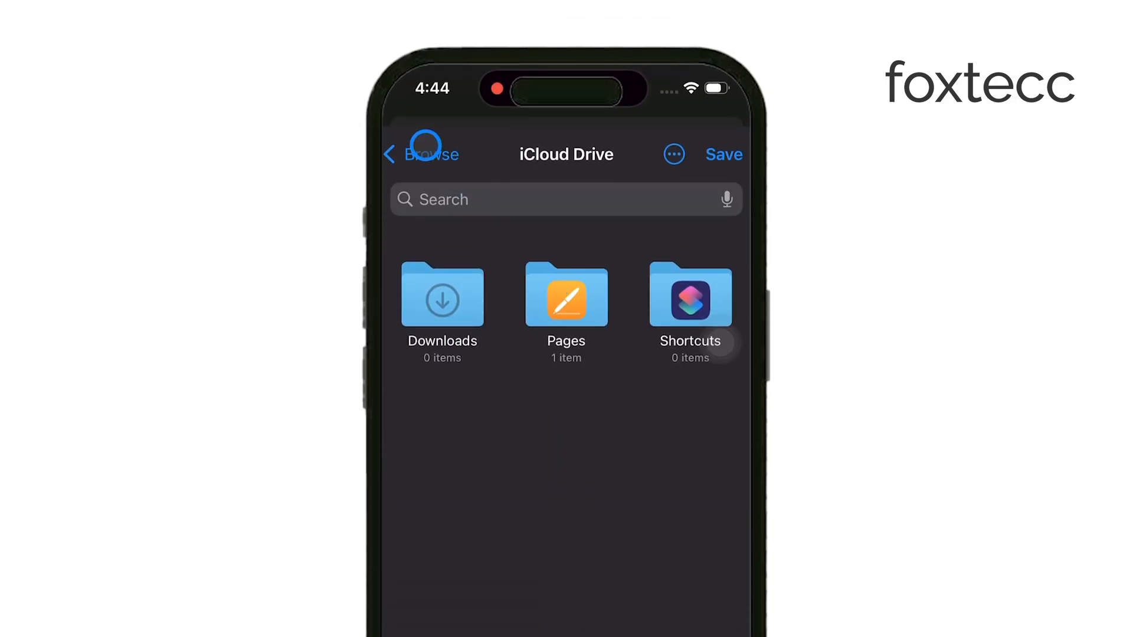
pyautogui.click(430, 154)
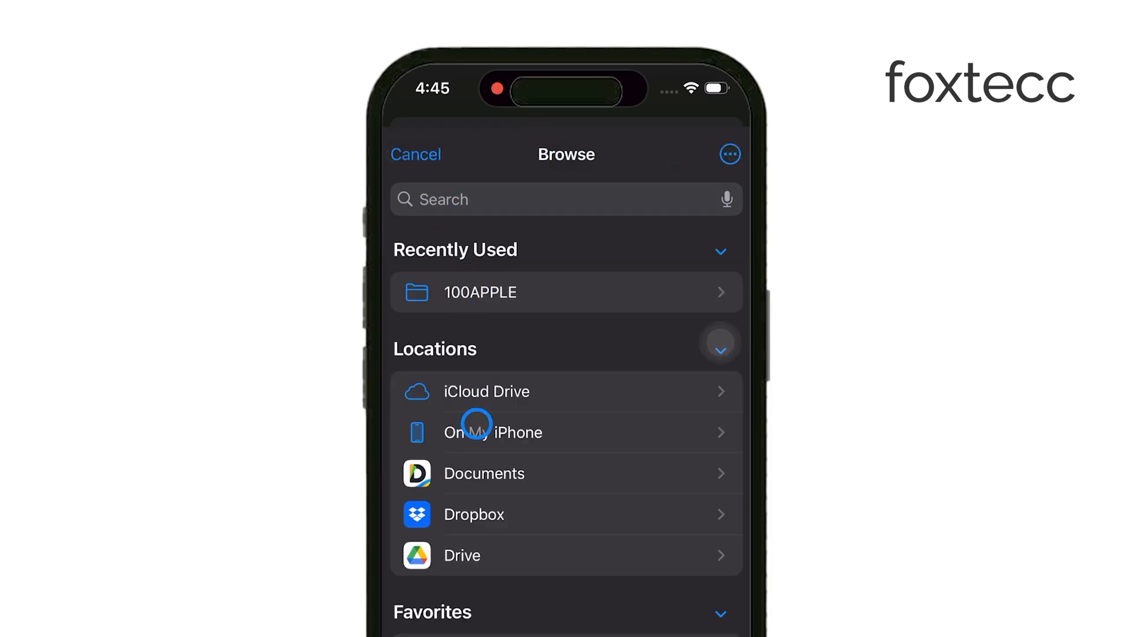
pyautogui.click(493, 432)
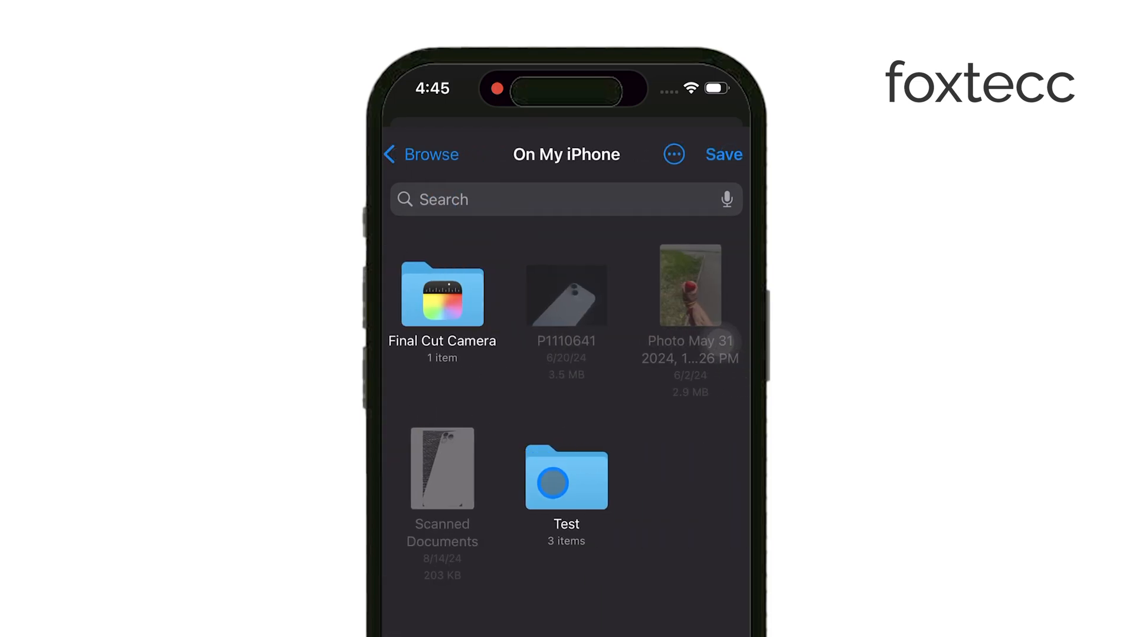
pyautogui.click(566, 477)
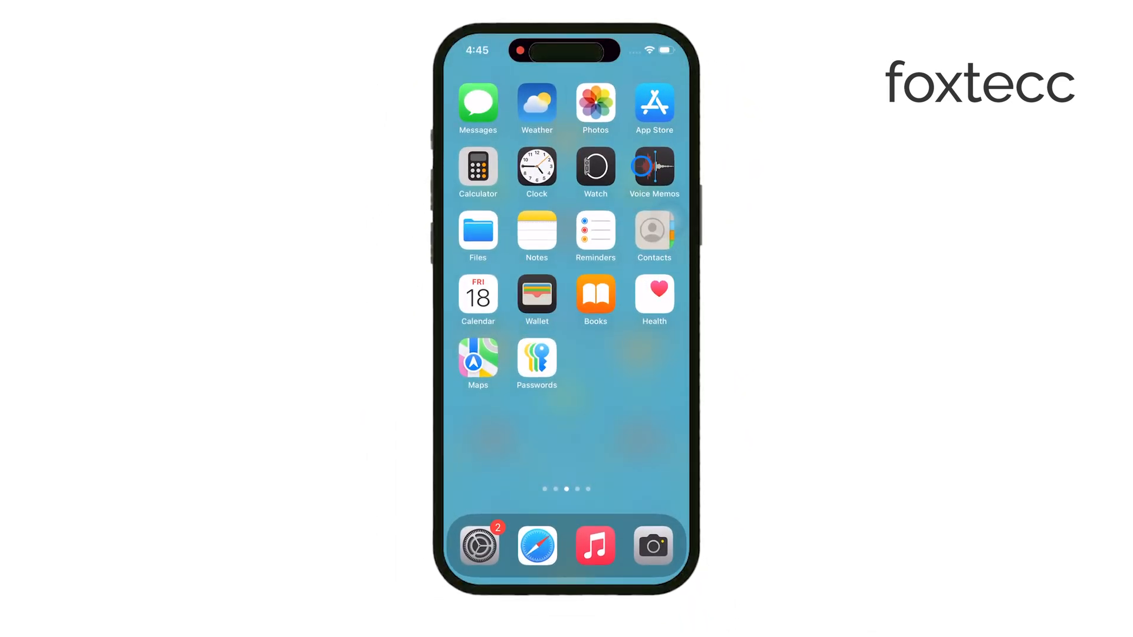
# Browse Files to On My iPhone > Test and check the new Photo PDF
pyautogui.click(477, 231)
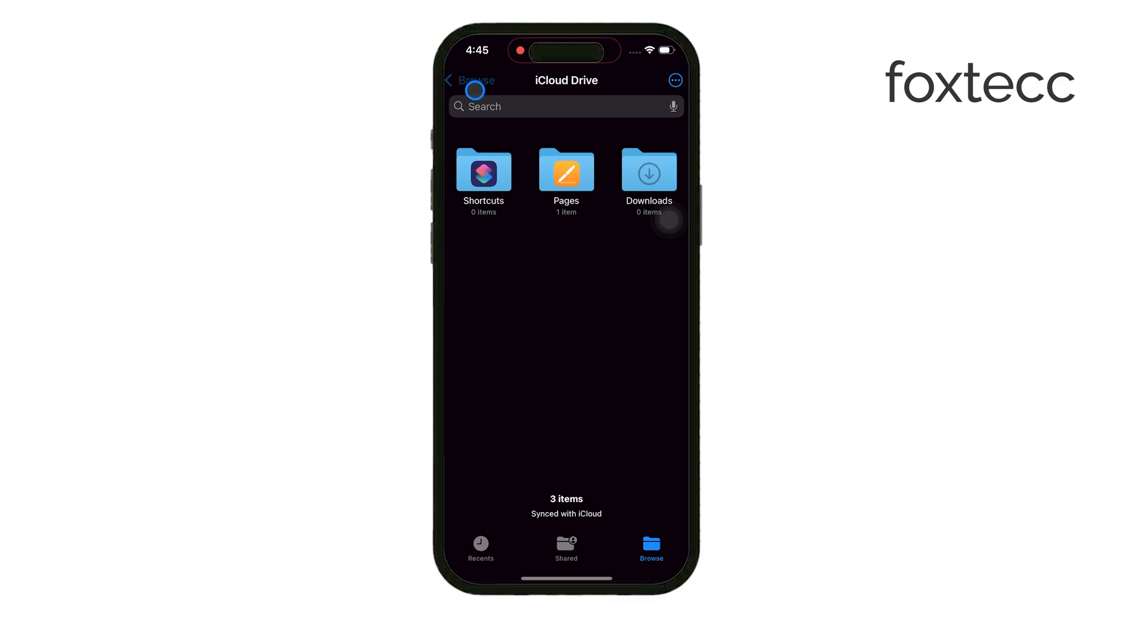
pyautogui.click(471, 80)
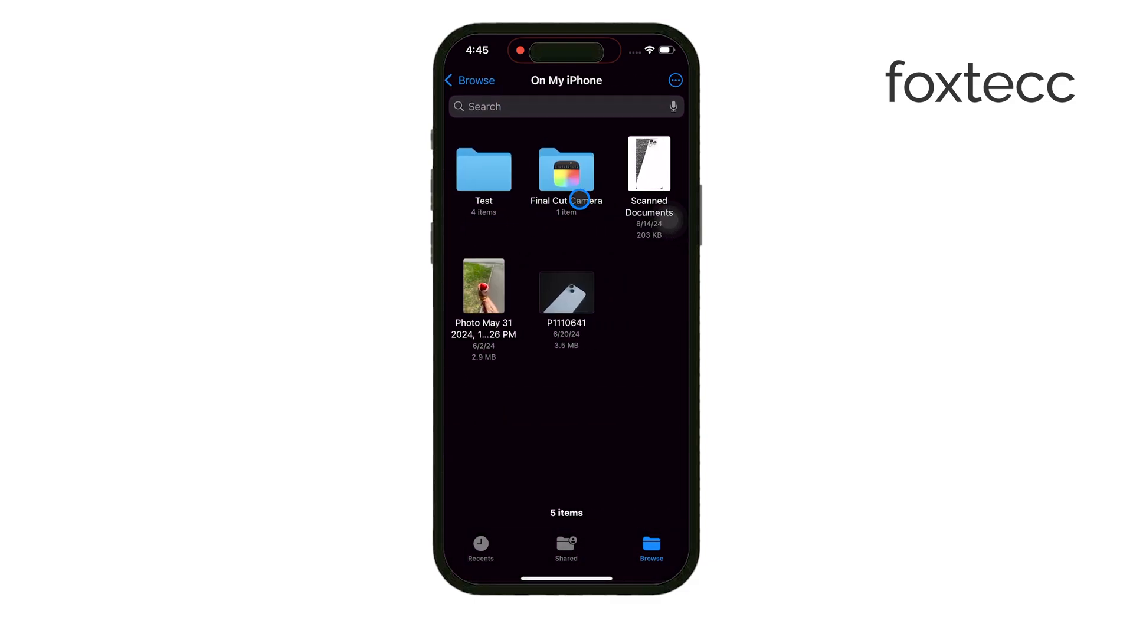
pyautogui.click(483, 171)
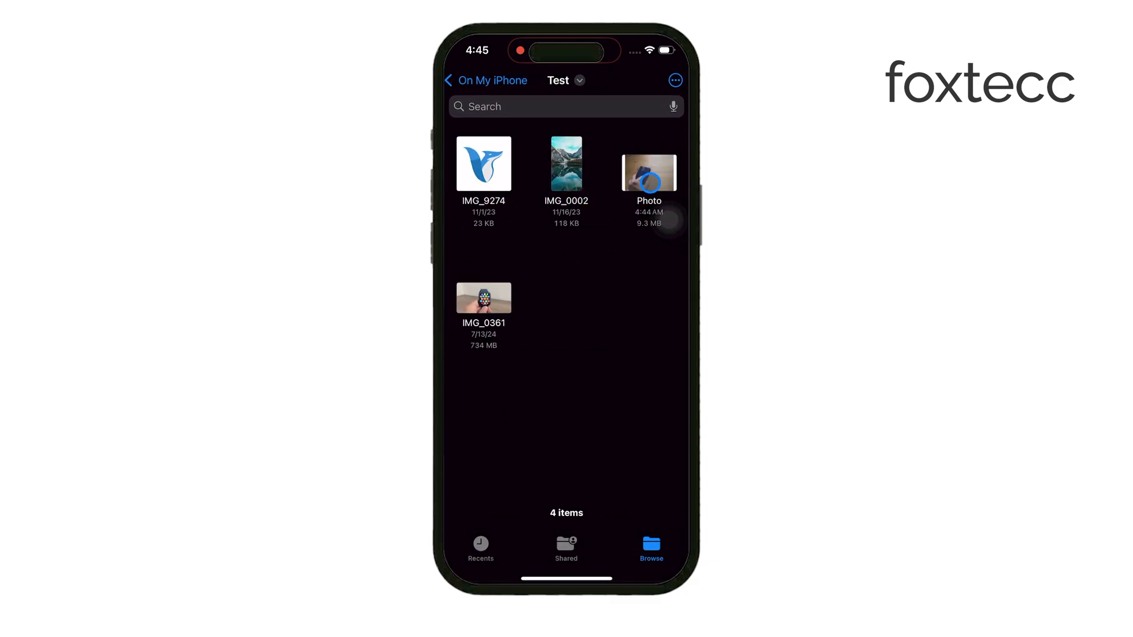
pyautogui.click(648, 173)
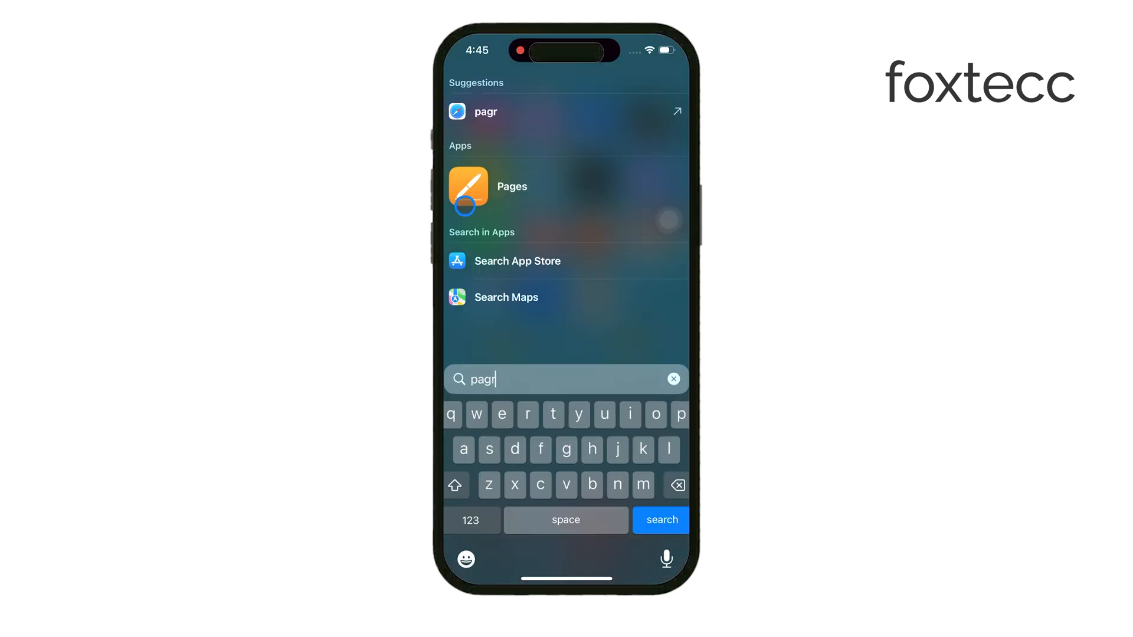
# Open Pages and drag the top photo to sit just above the lower photo
pyautogui.click(468, 189)
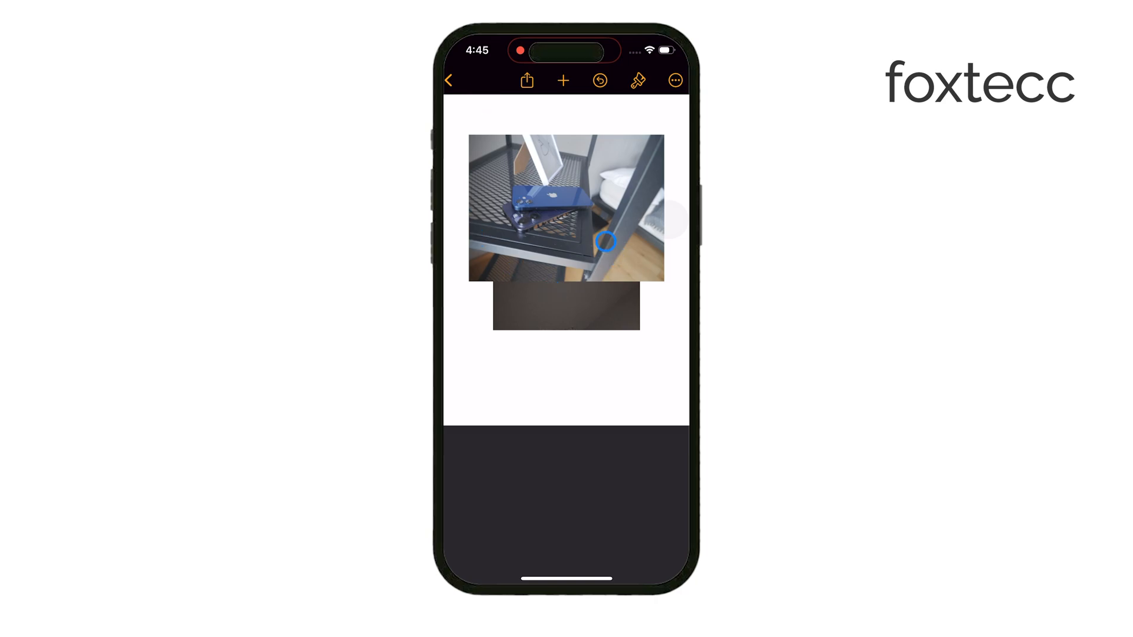
pyautogui.click(566, 207)
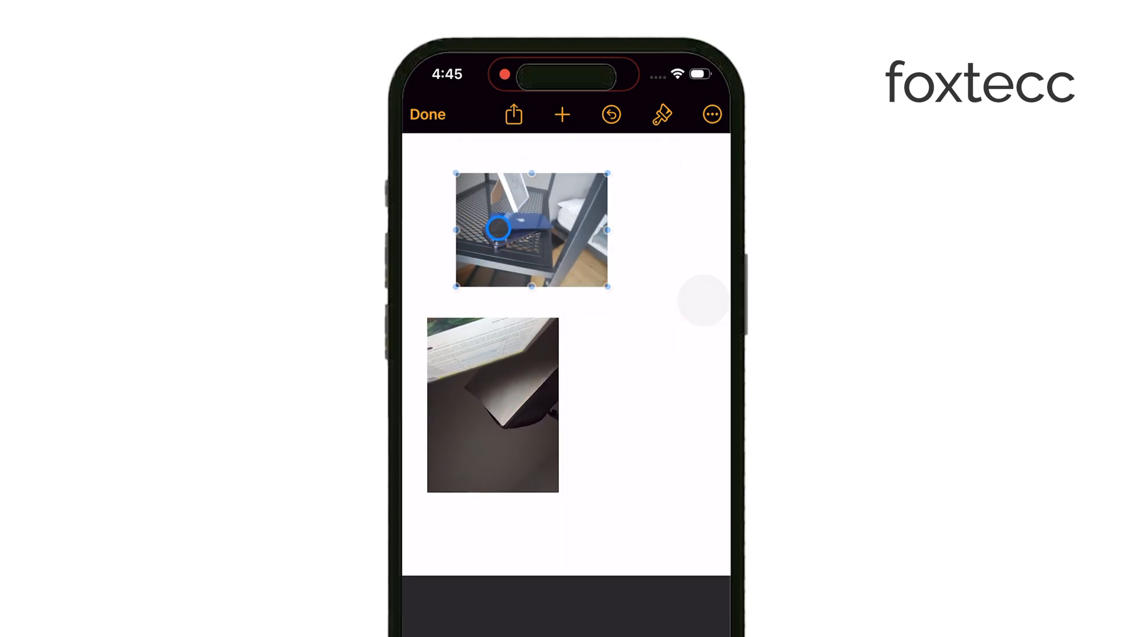
pyautogui.moveTo(496, 229); pyautogui.dragTo(499, 253)
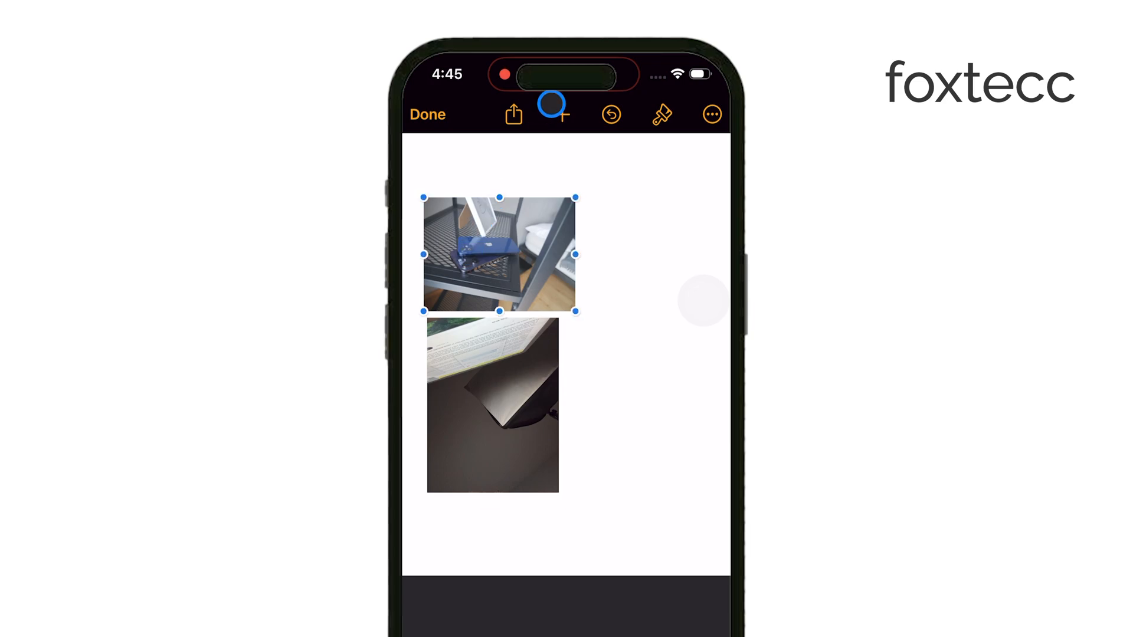
# Dismiss the insert menu without adding anything and show the document's more-actions menu
pyautogui.click(554, 114)
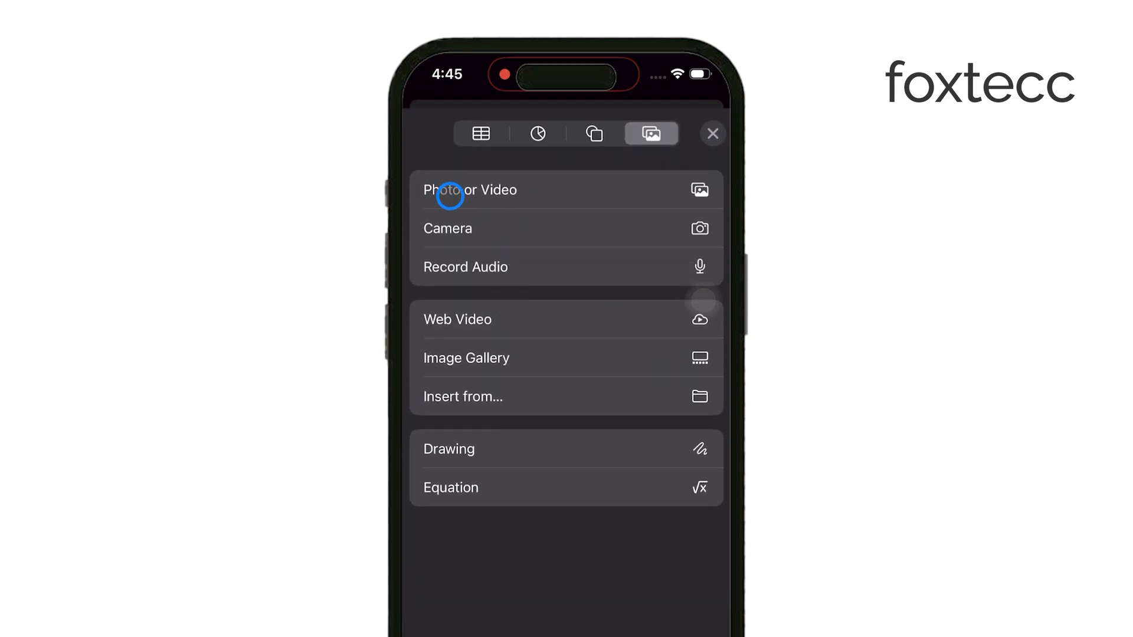
pyautogui.click(470, 189)
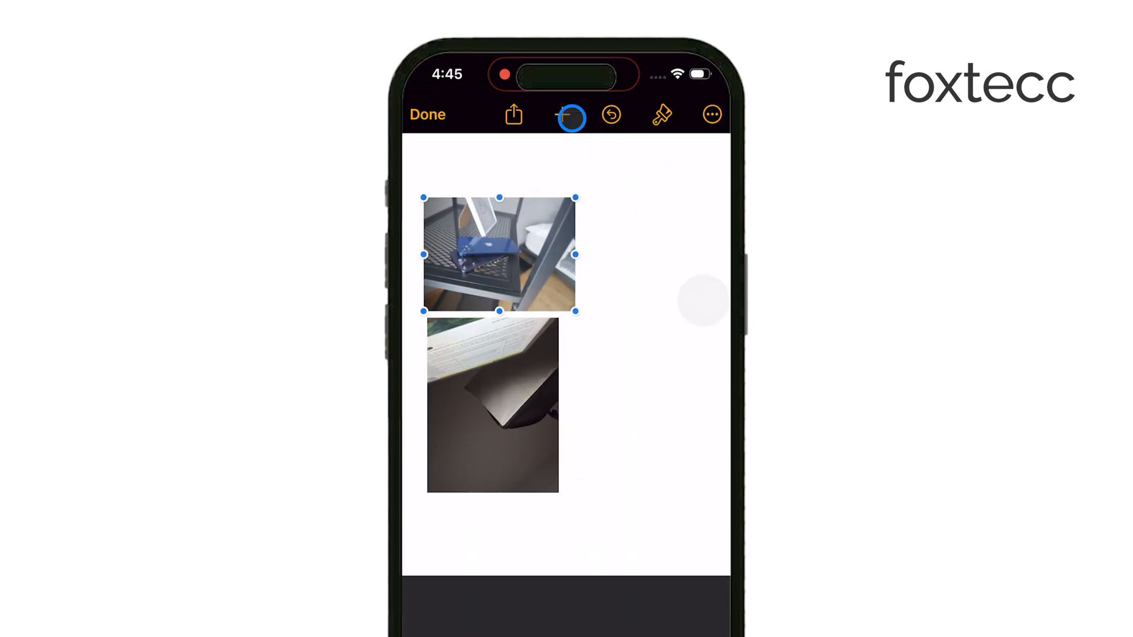
pyautogui.click(712, 114)
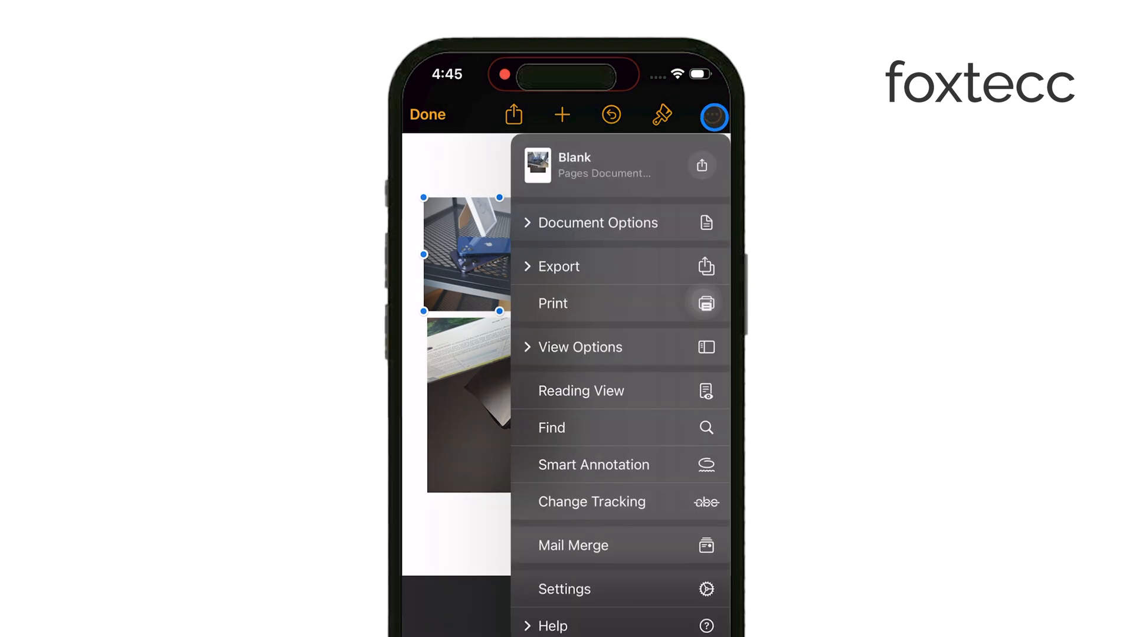
# Export the Pages document as a PDF and save it to Files
pyautogui.click(557, 266)
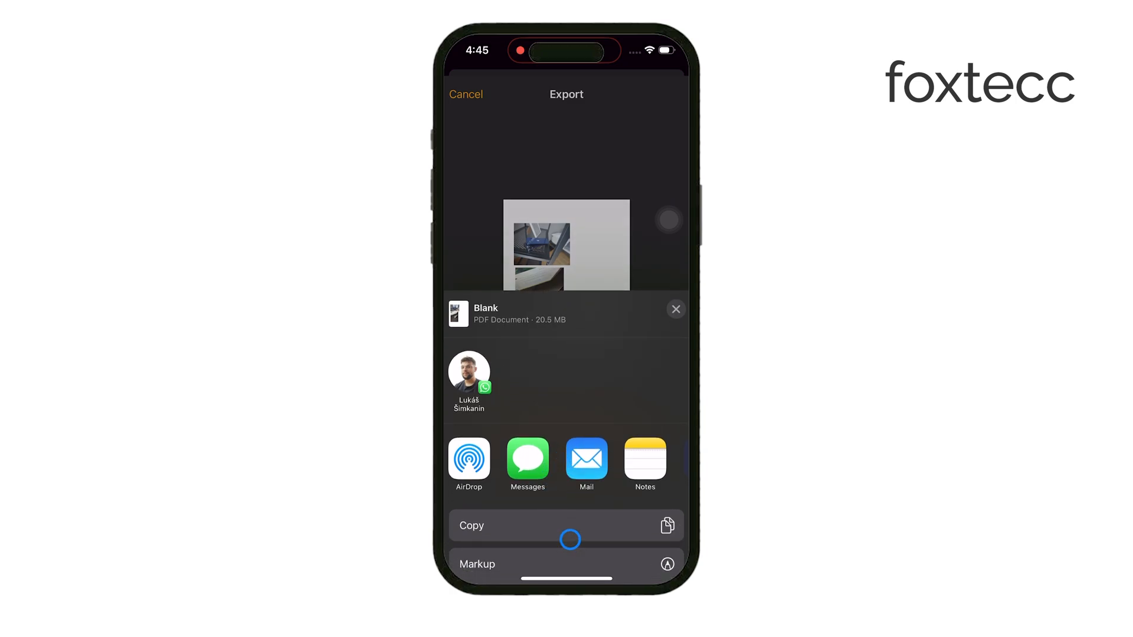
pyautogui.scroll(3)
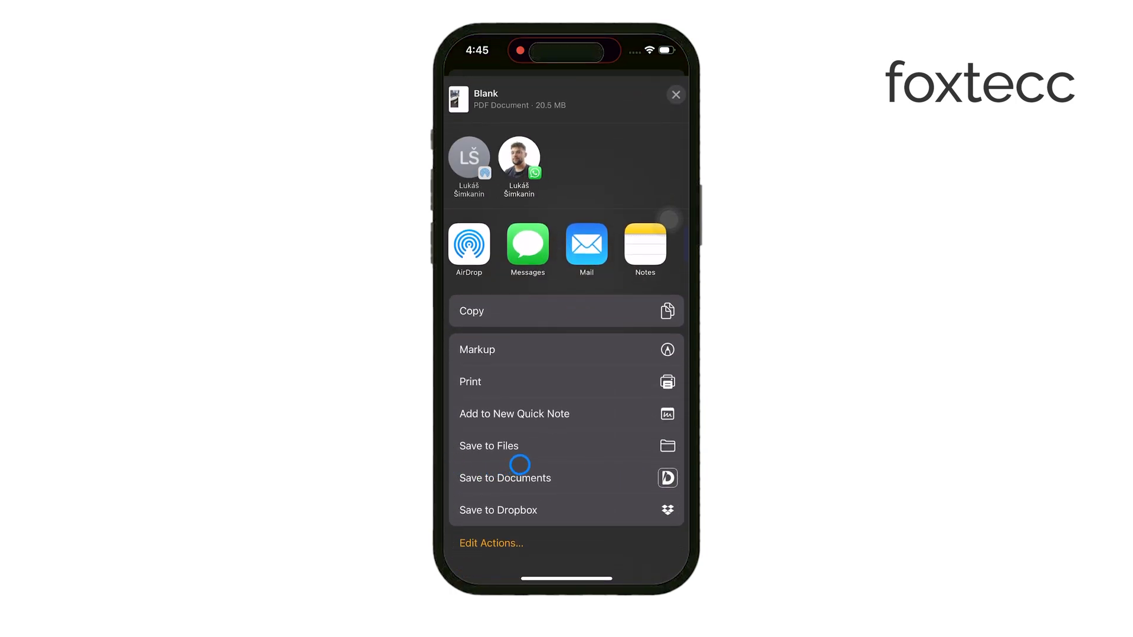
pyautogui.click(675, 94)
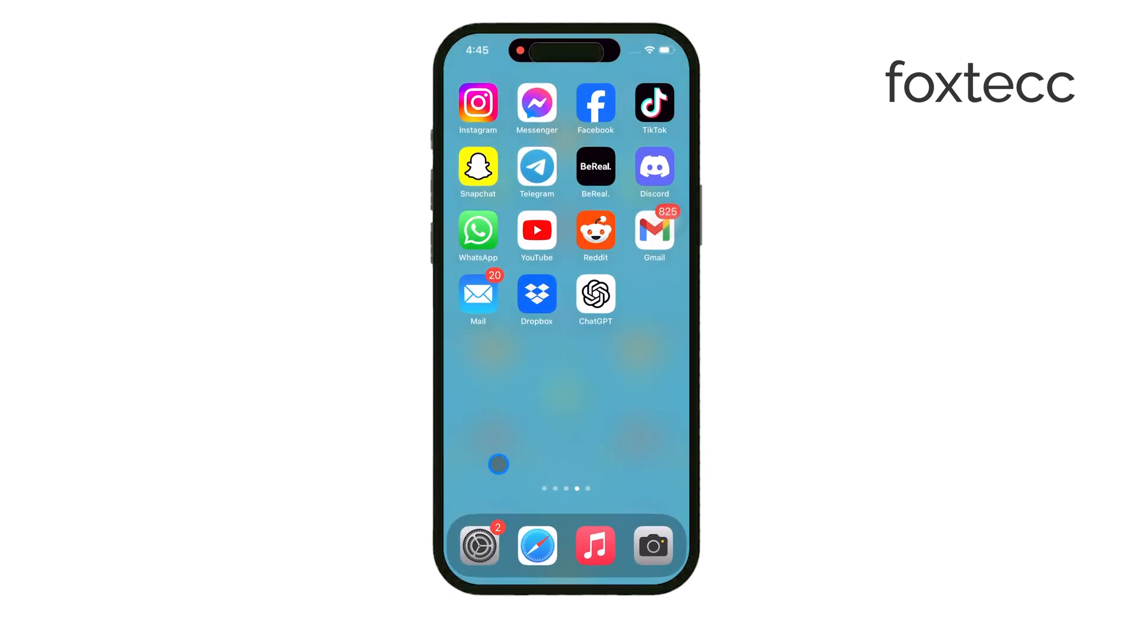